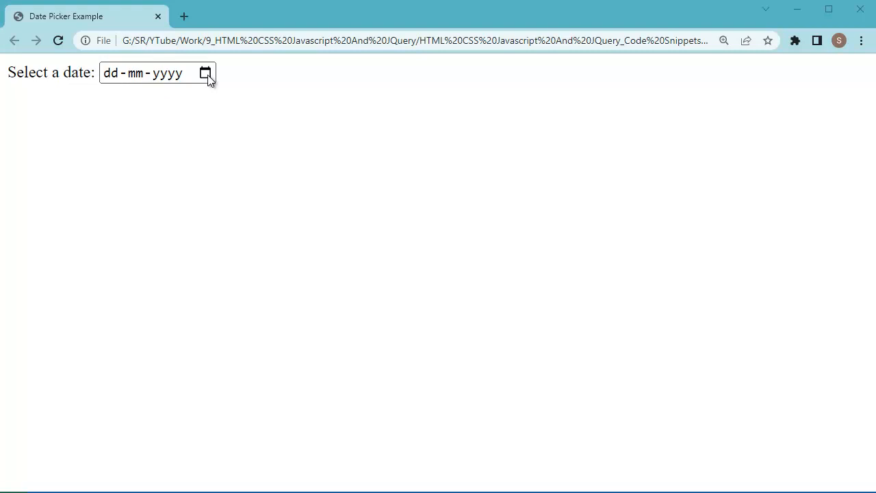
mouse_move(208, 75)
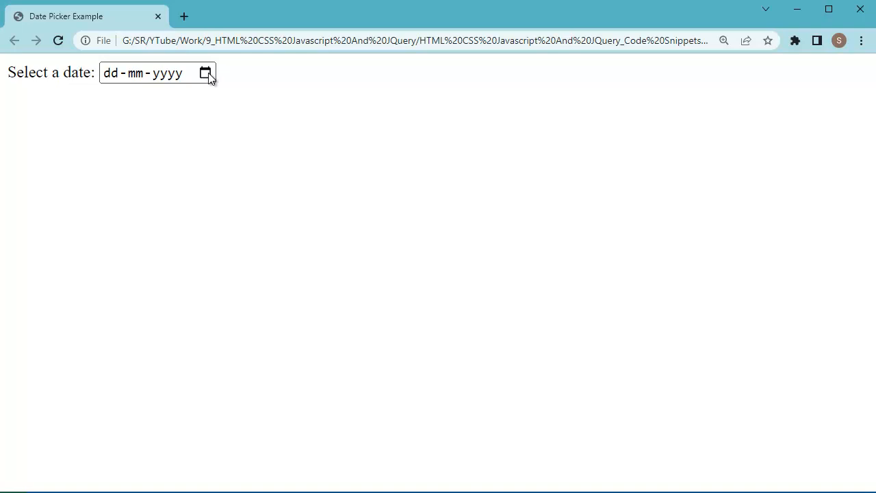
mouse_move(206, 73)
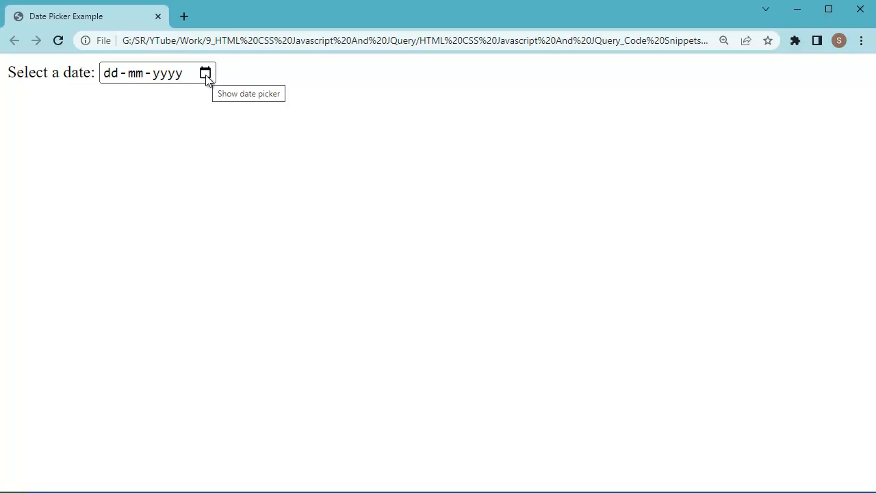
Open the calendar picker on the dd-mm-yyyy date field in Chrome.
left_click(205, 72)
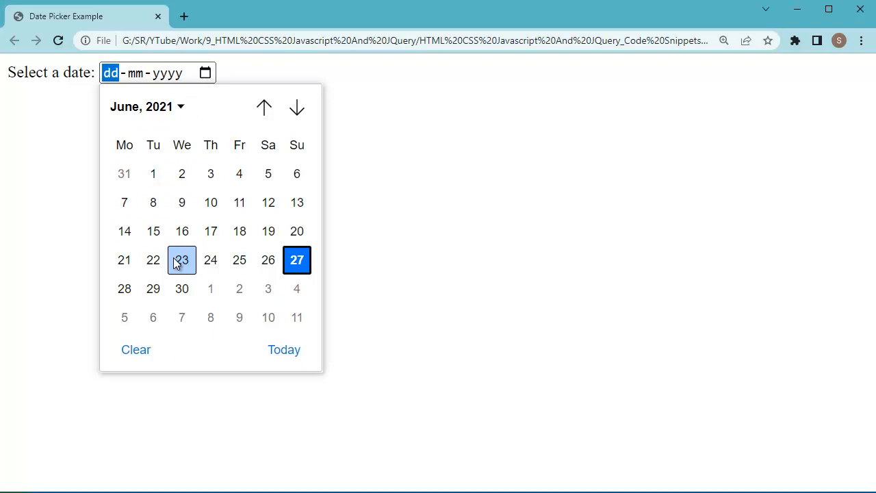
Show the picker's 'June, 2021' month-and-year list and scroll through the years.
left_click(141, 106)
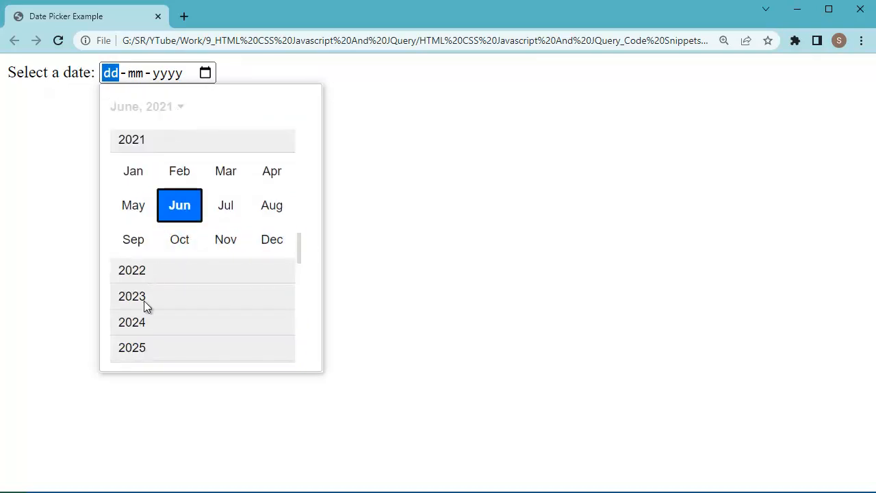
scroll("down", 3)
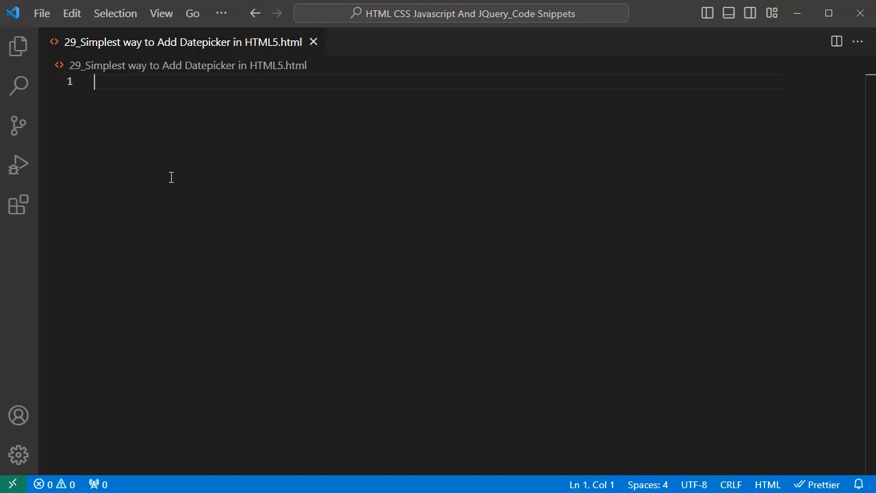
Expand the '!' Emmet abbreviation into HTML5 boilerplate and start an input tag in the body.
type("!")
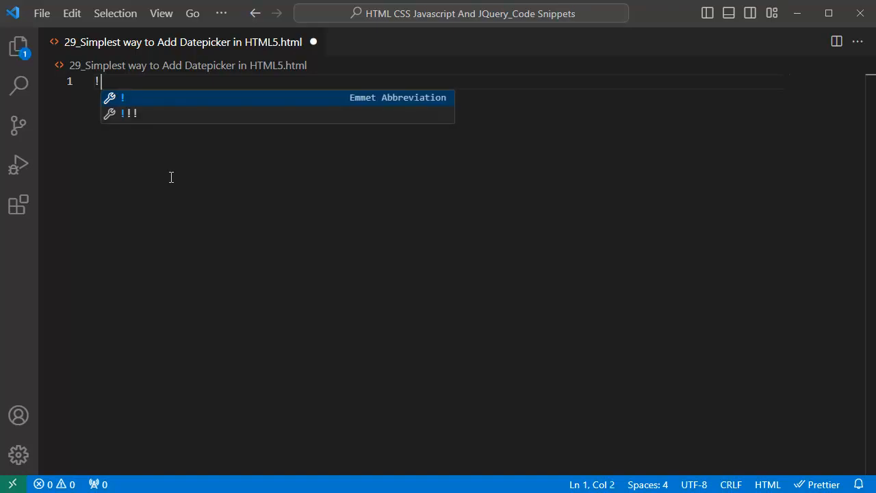
key("Tab")
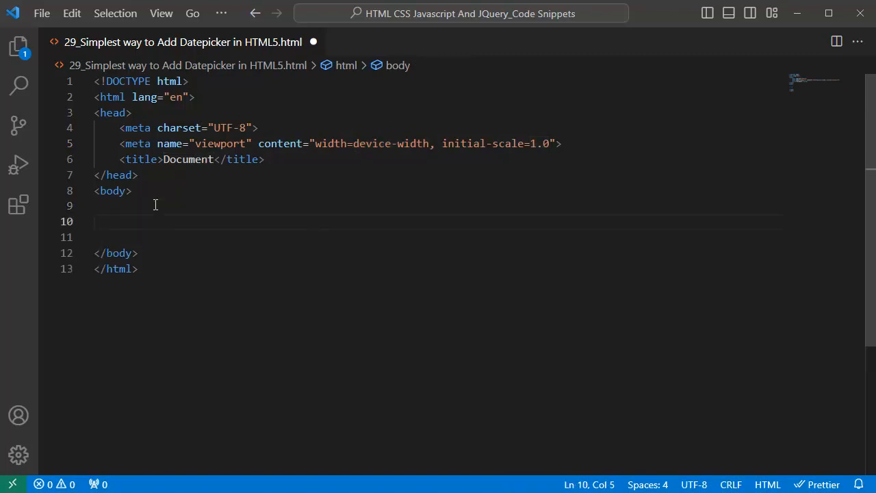
type("<input typ>")
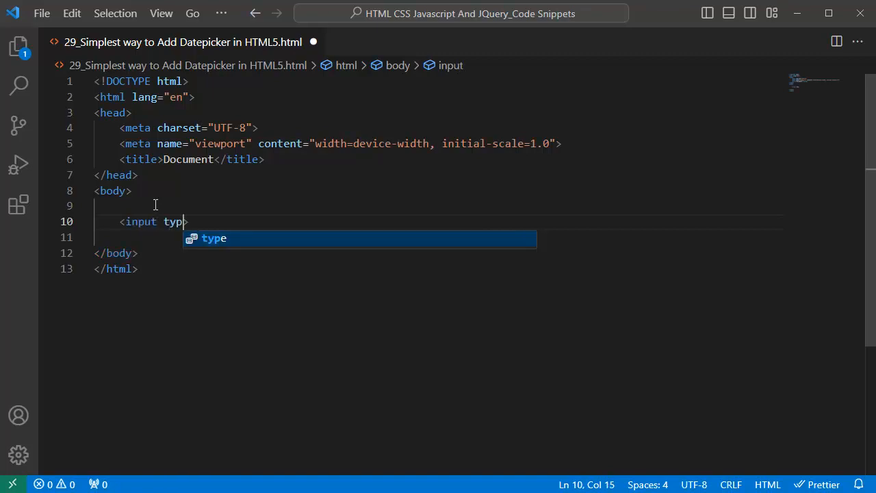
Complete <input type="date" id="datepicker" name="datepicker"> and begin a label tag above it.
type("e=\"date\" id=\"")
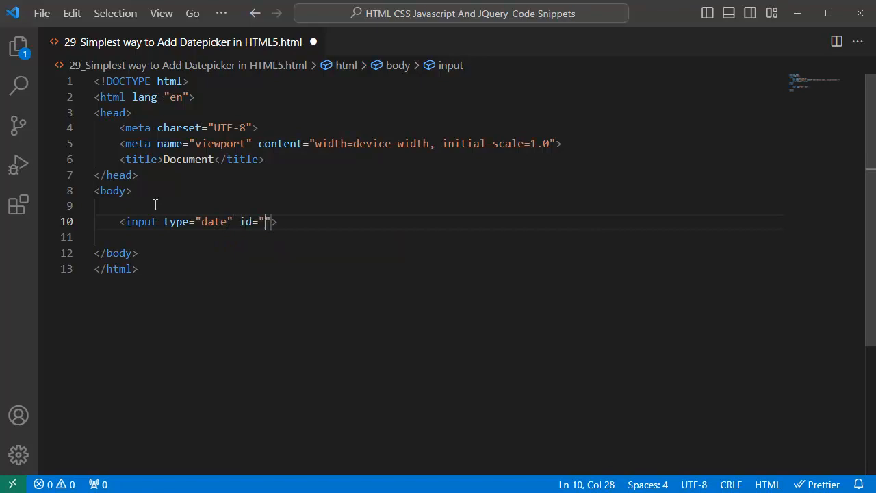
type("date")
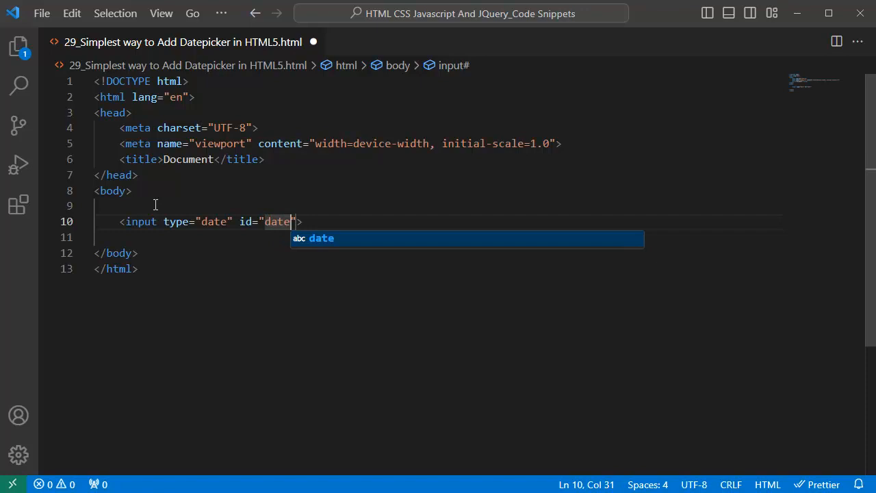
type("picker")
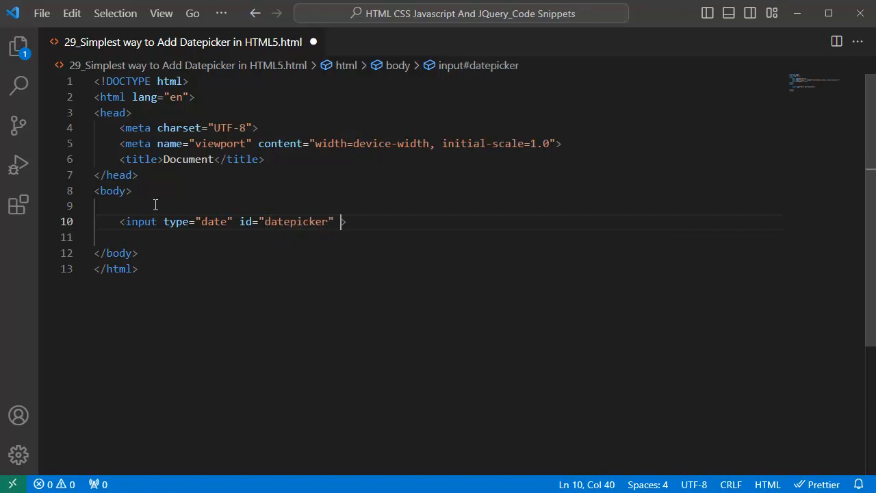
mouse_move(339, 221)
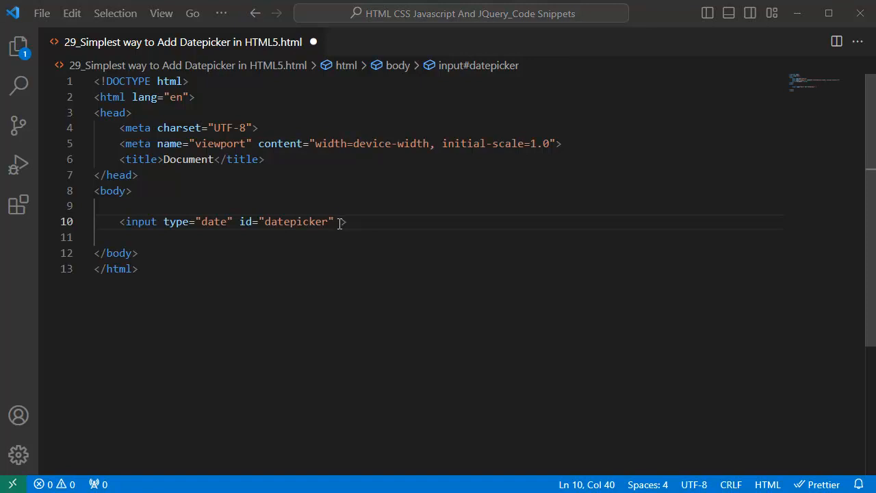
type("name=\"datepicker\"")
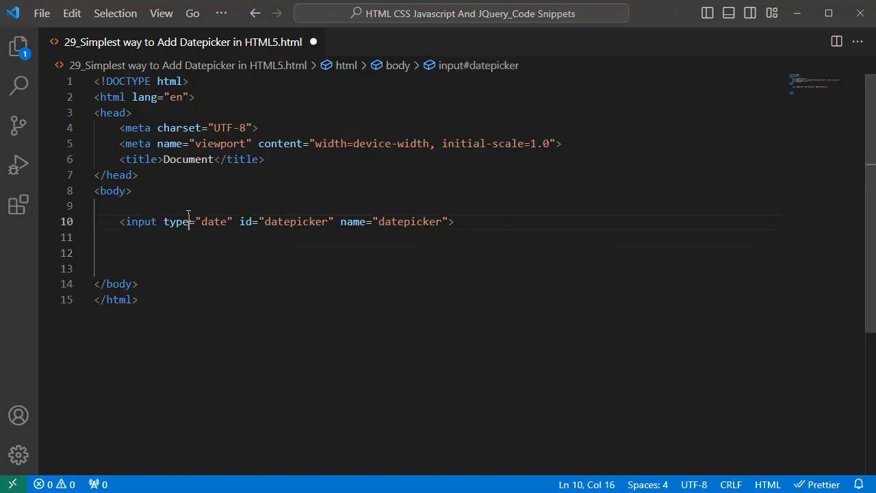
type("<label></label>")
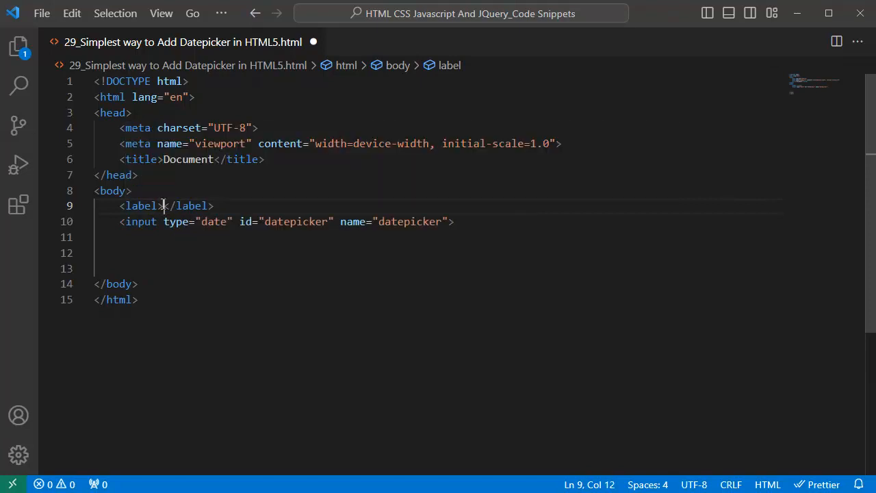
Fill the label with 'Select Date Here:' and set its for attribute to datepicker.
type("s")
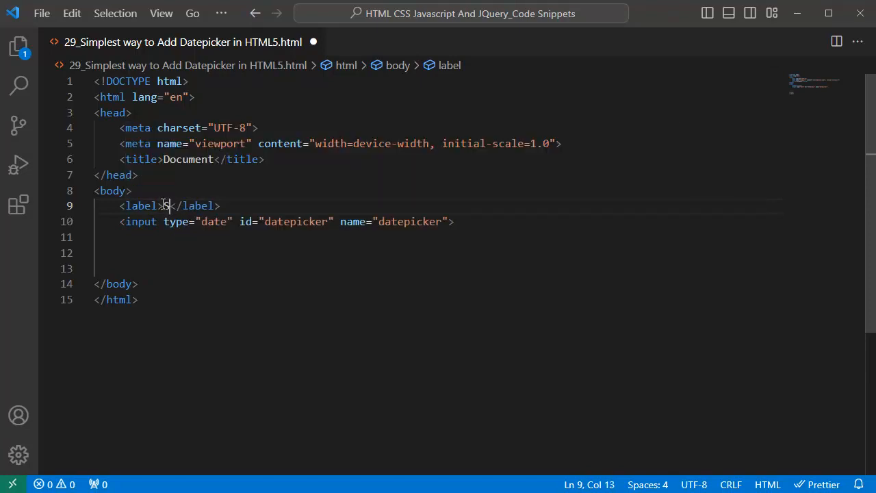
type("Select")
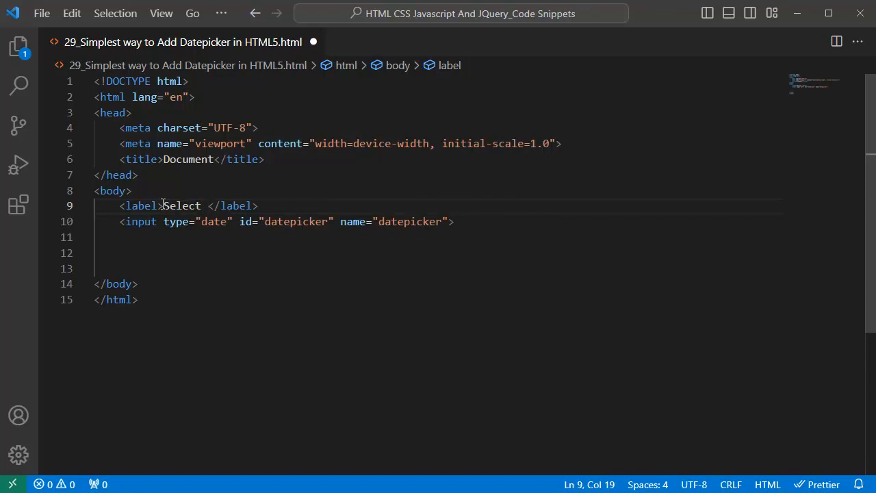
type("Date")
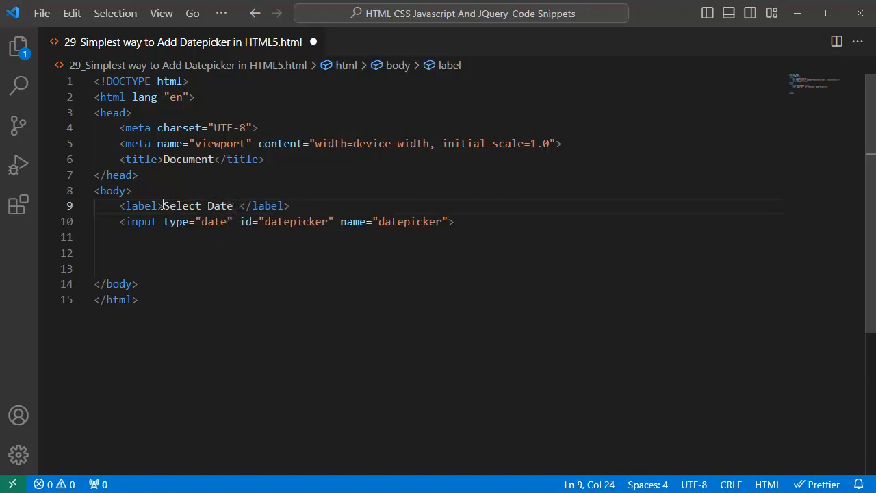
type("Here:")
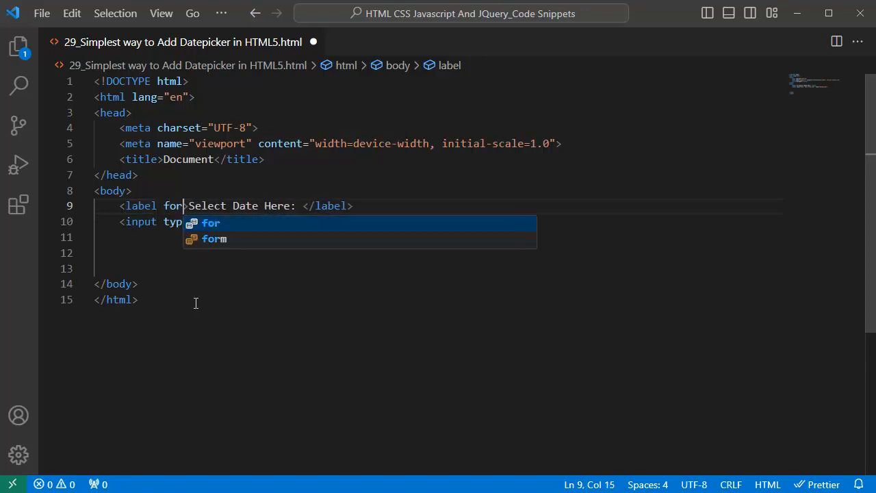
type("datepicker\"")
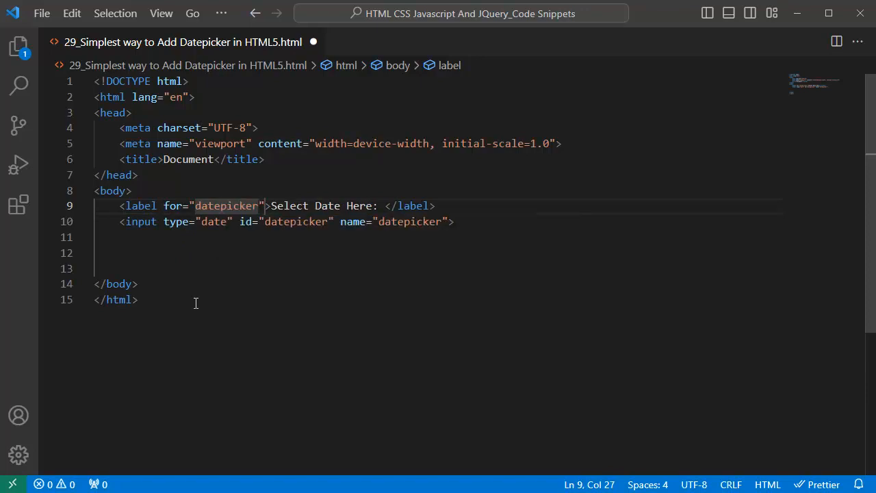
Highlight the label's for attribute and label tags.
double_click(171, 205)
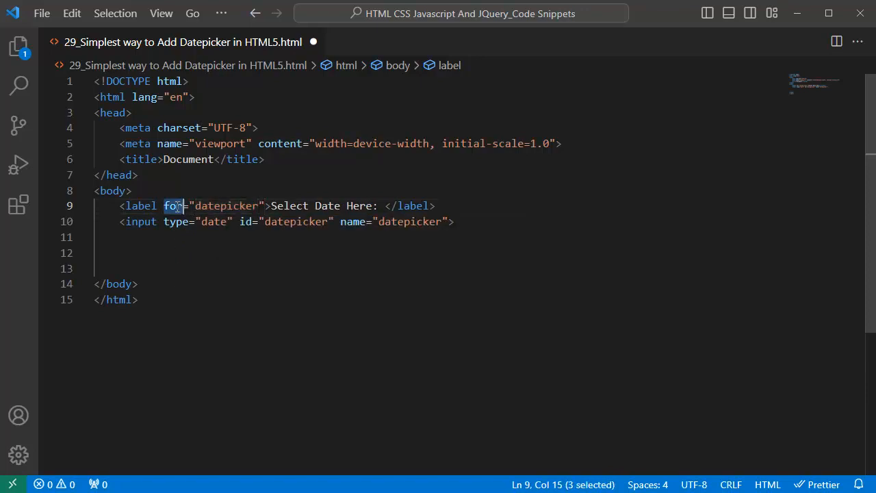
double_click(139, 205)
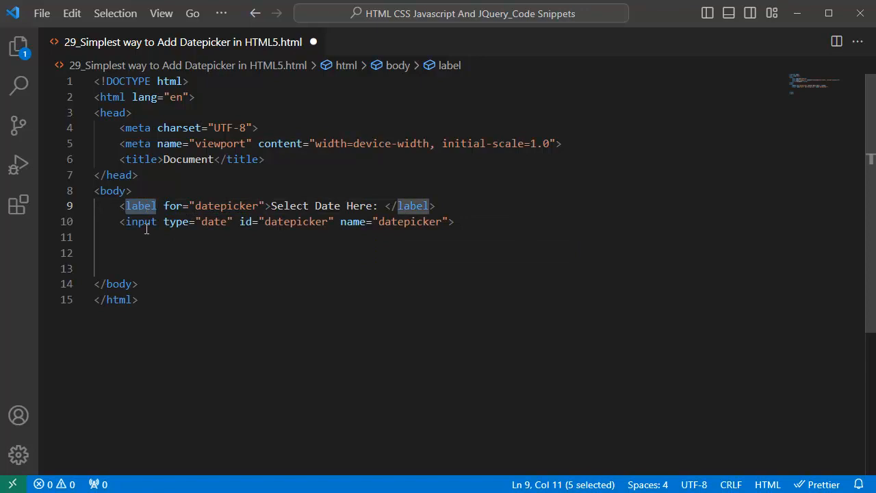
mouse_move(239, 221)
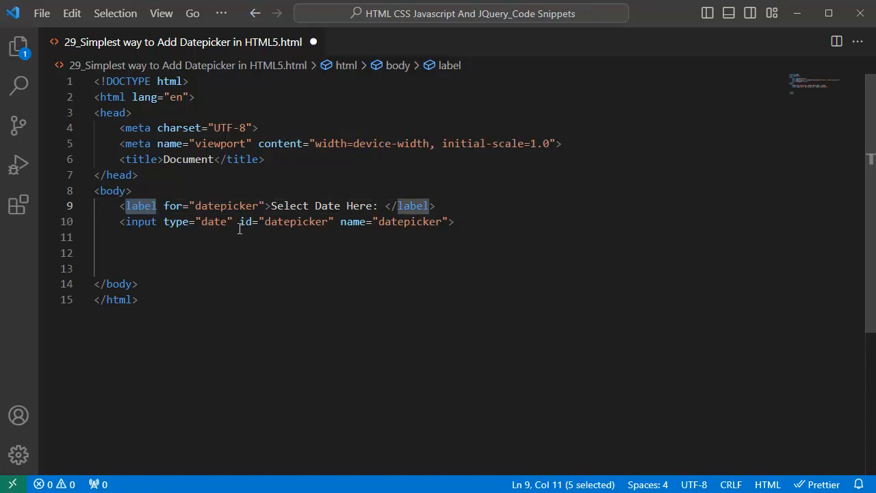
double_click(295, 221)
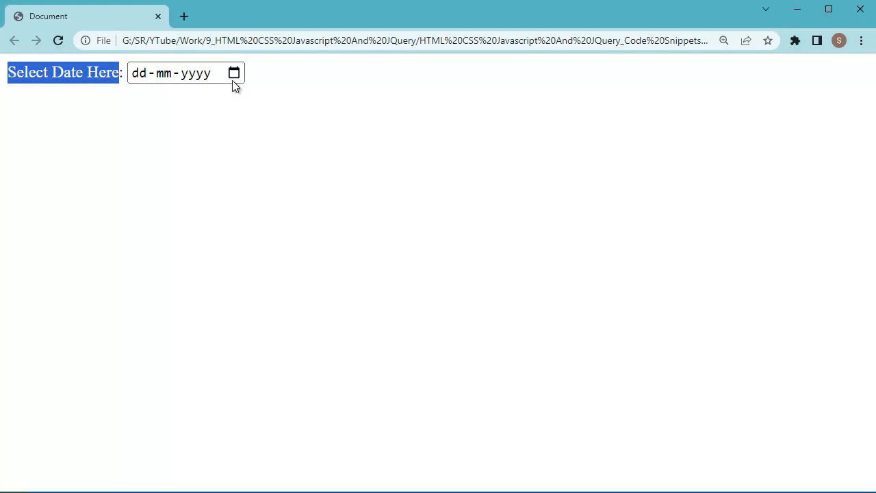
mouse_move(234, 73)
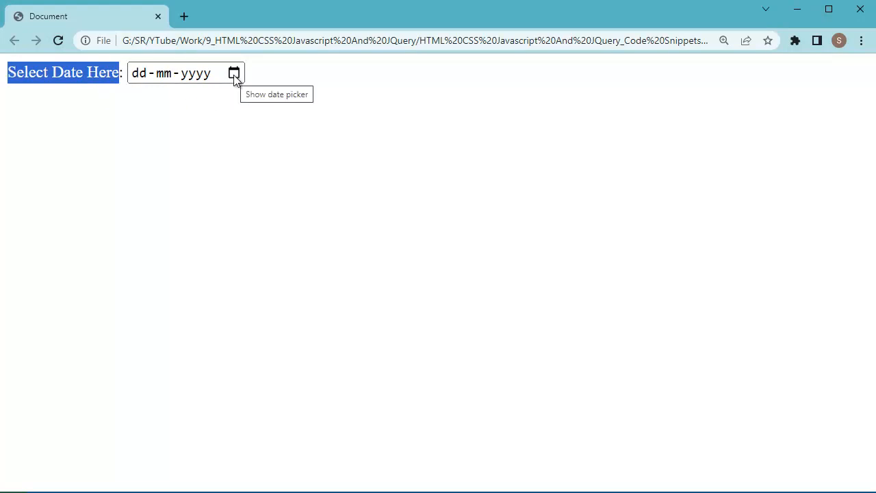
Open the calendar picker on the updated page's date field in Chrome.
left_click(234, 73)
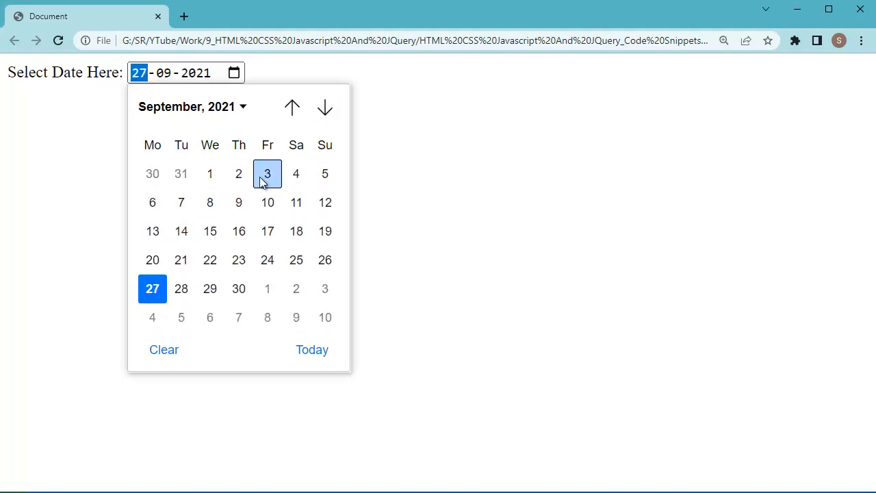
mouse_move(238, 173)
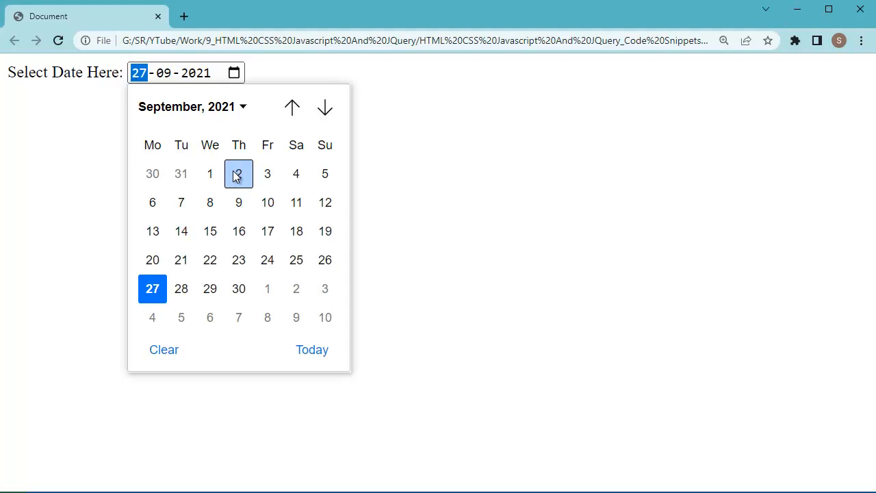
mouse_move(267, 201)
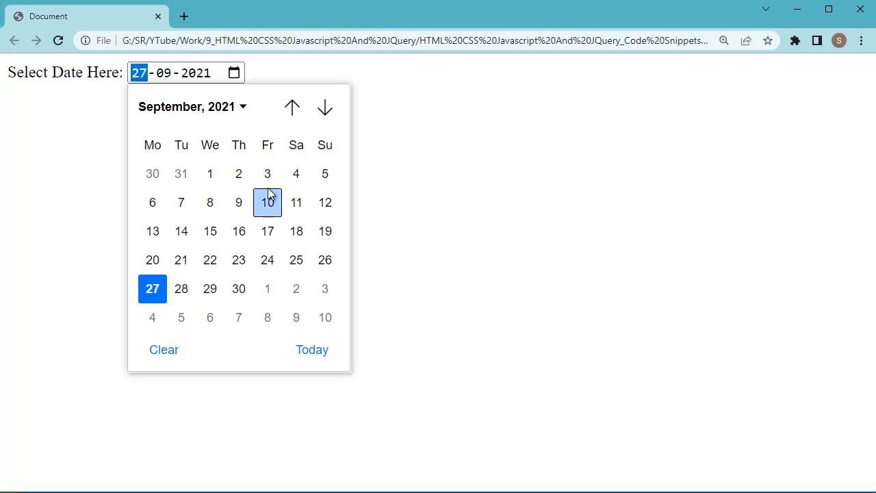
mouse_move(238, 202)
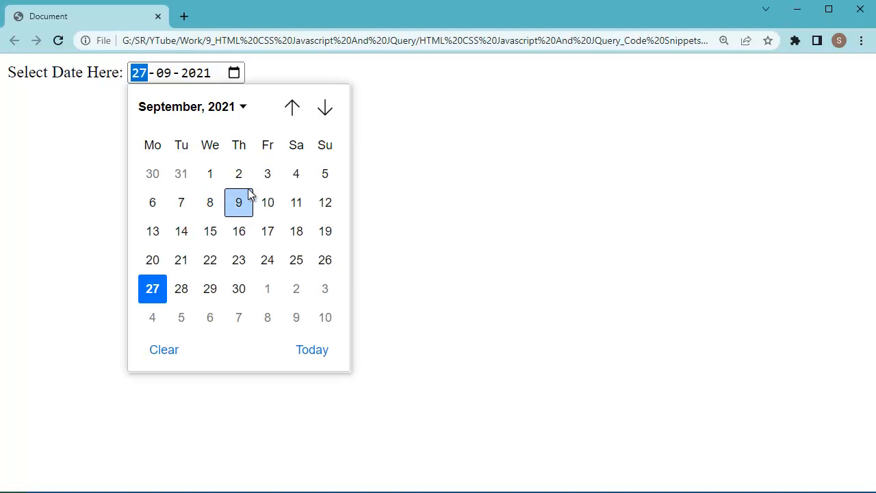